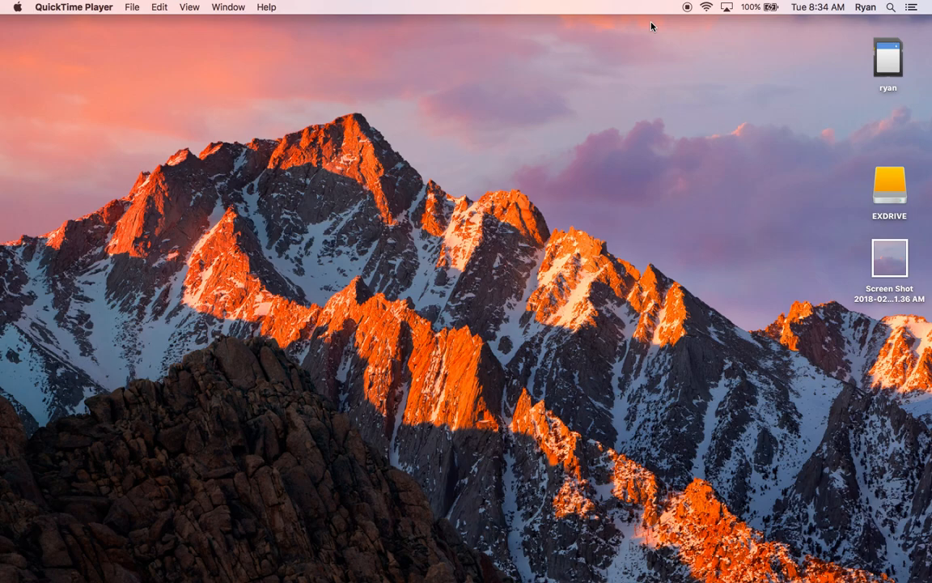
# Step: Select and deselect EXDRIVE on the desktop, then start a new Finder window
pyautogui.click(890, 188)
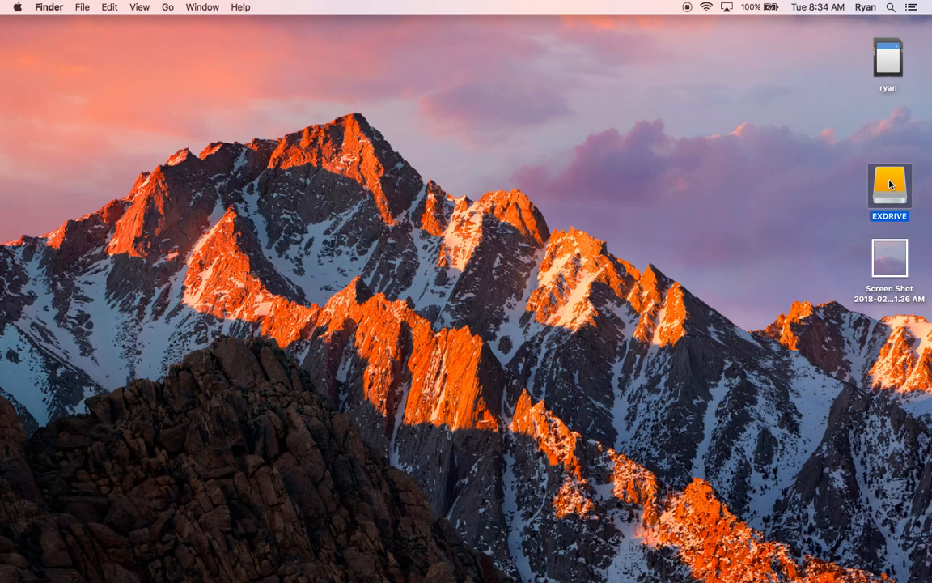
pyautogui.click(101, 66)
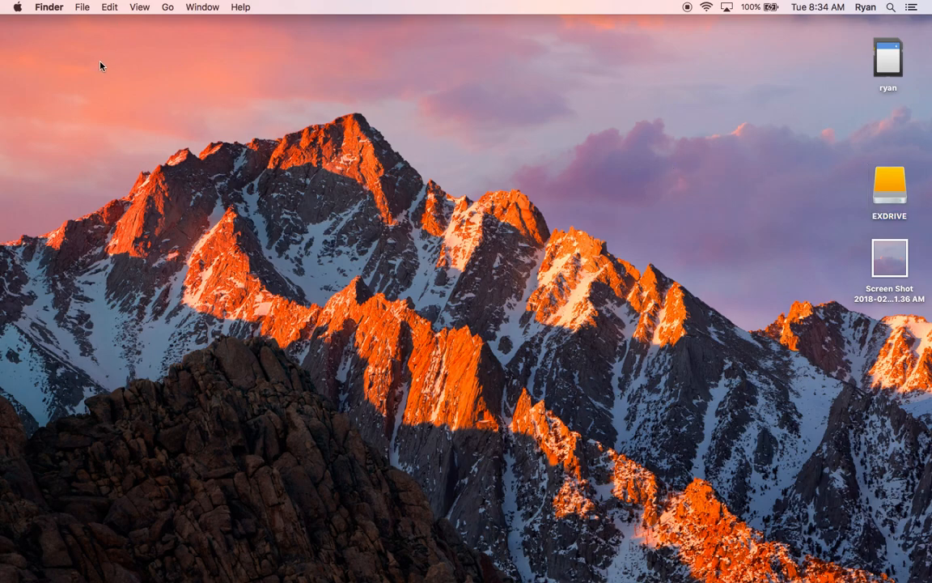
pyautogui.moveTo(80, 30)
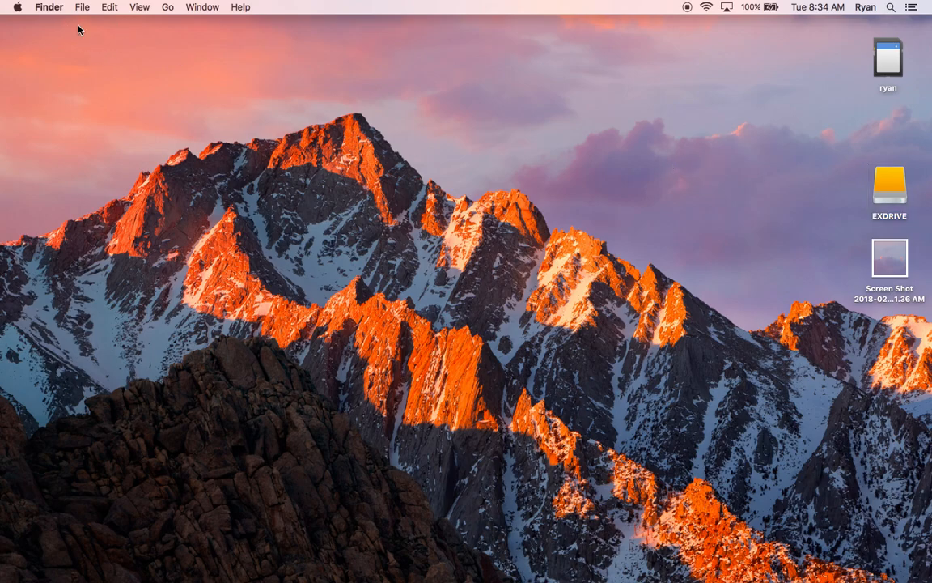
pyautogui.click(49, 7)
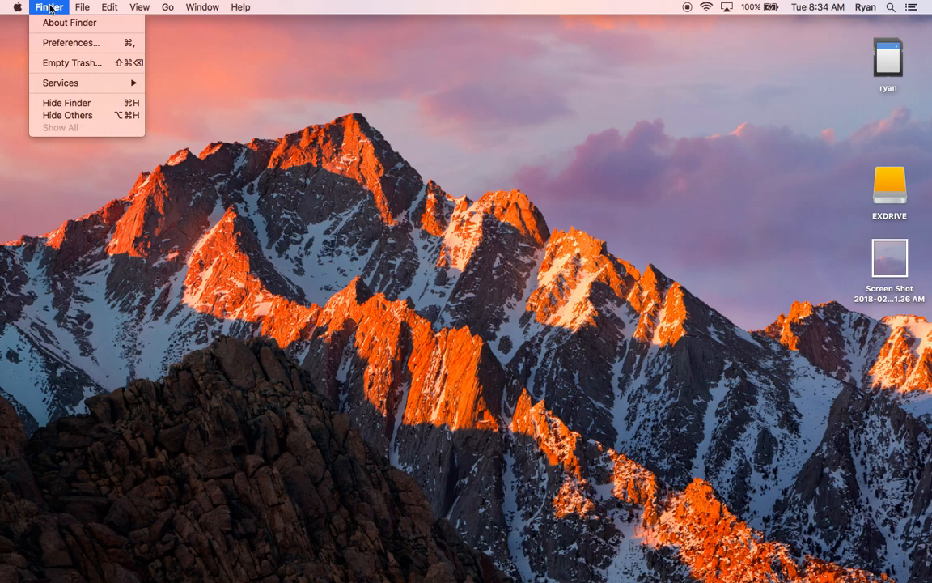
pyautogui.click(82, 7)
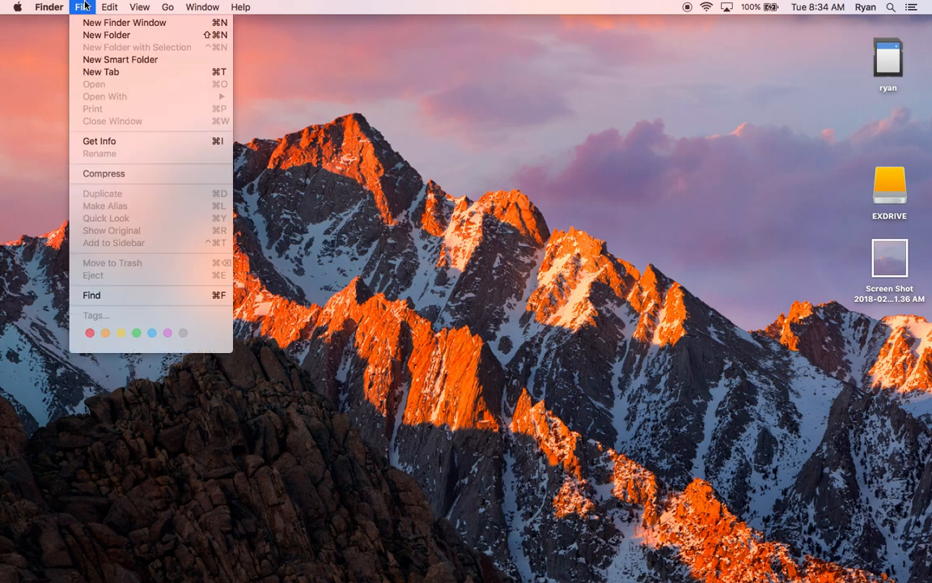
pyautogui.moveTo(124, 22)
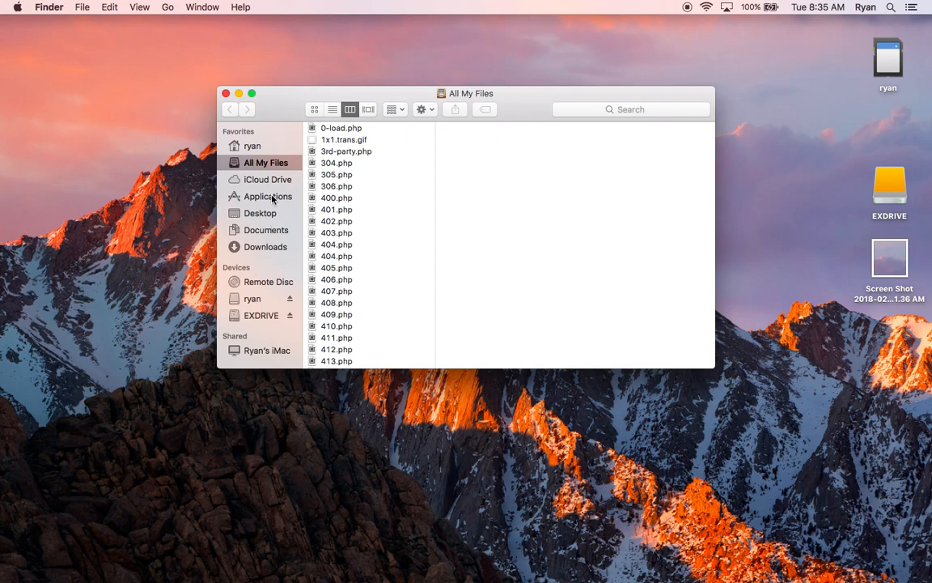
# Step: Go to Applications > Utilities and select Disk Utility to show its details
pyautogui.click(268, 196)
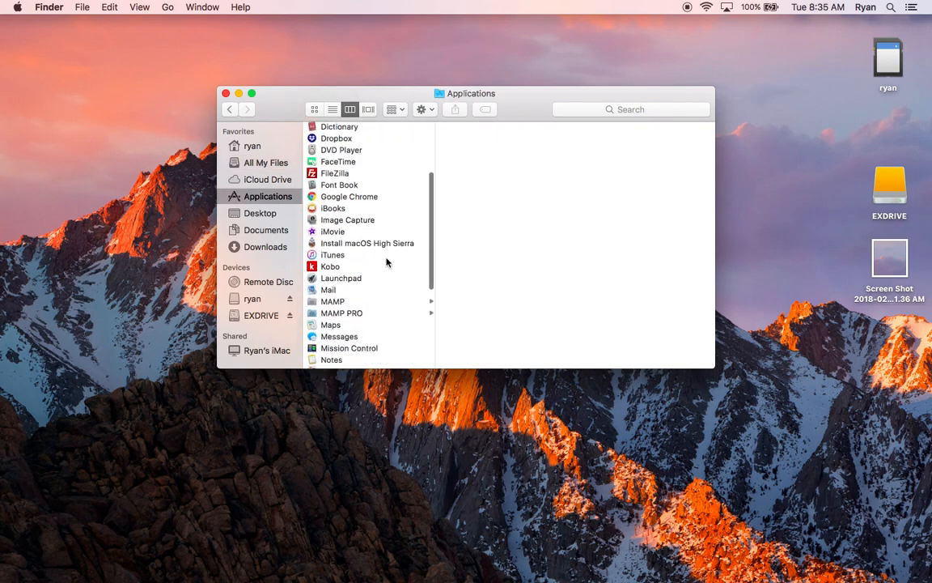
pyautogui.scroll(-3)
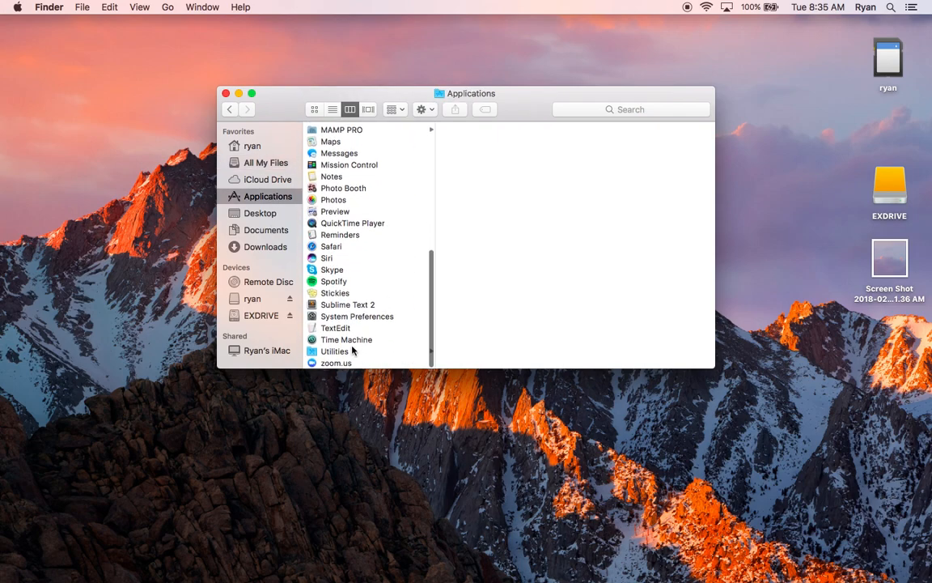
pyautogui.click(334, 352)
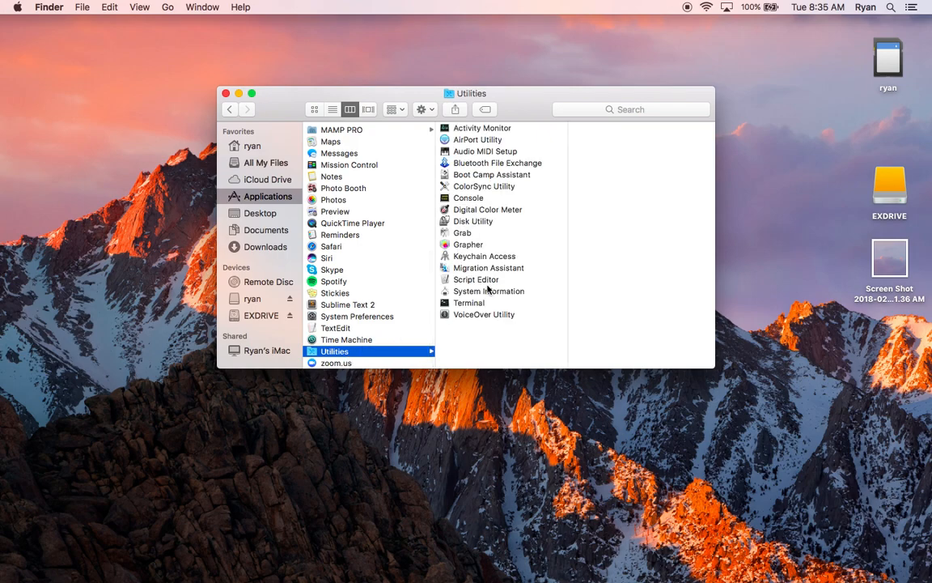
pyautogui.click(473, 221)
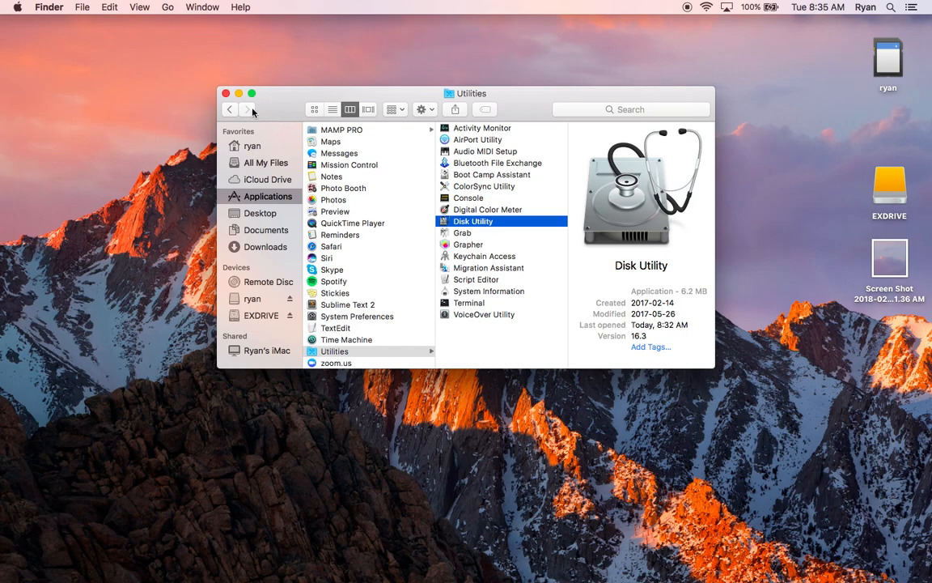
# Step: Open Spotlight search from the menu bar magnifier
pyautogui.click(894, 7)
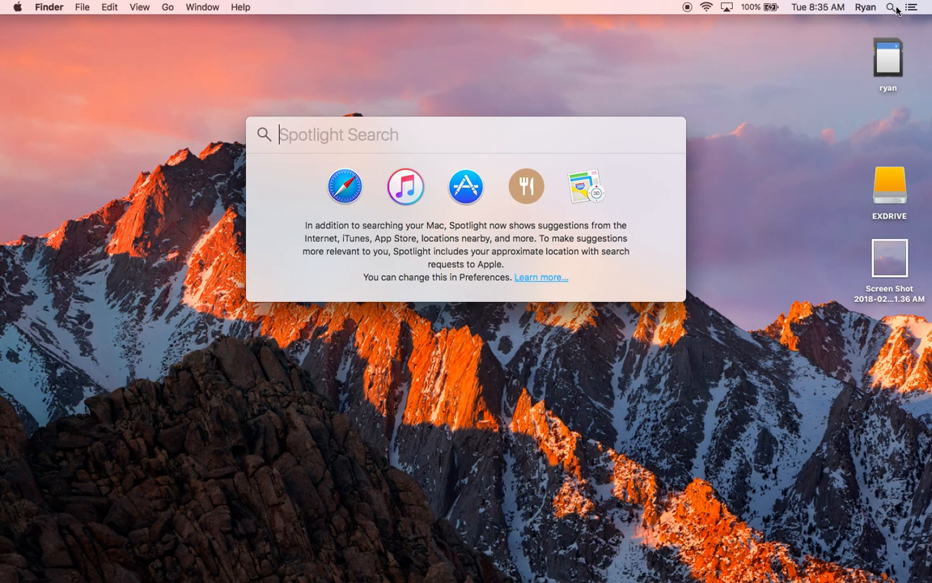
pyautogui.moveTo(370, 155)
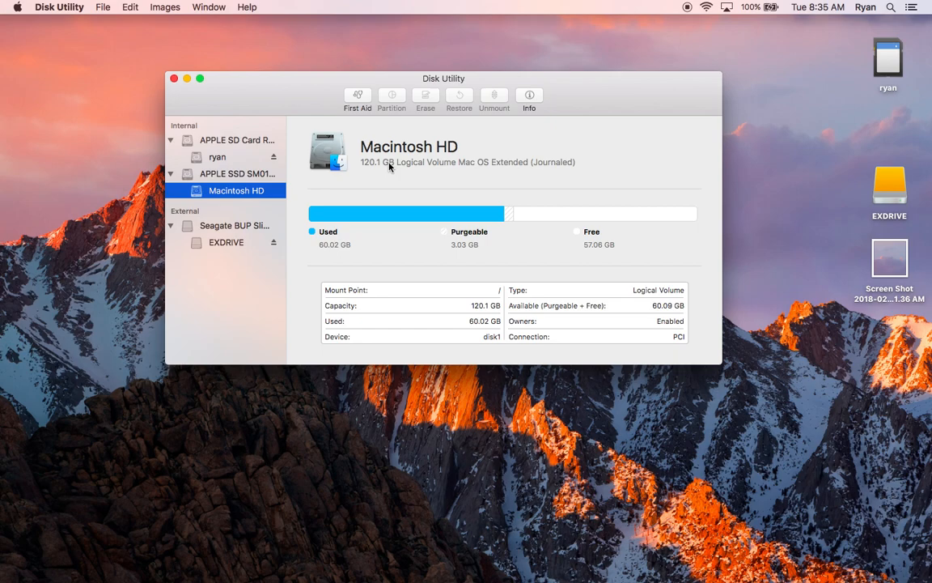
pyautogui.moveTo(239, 239)
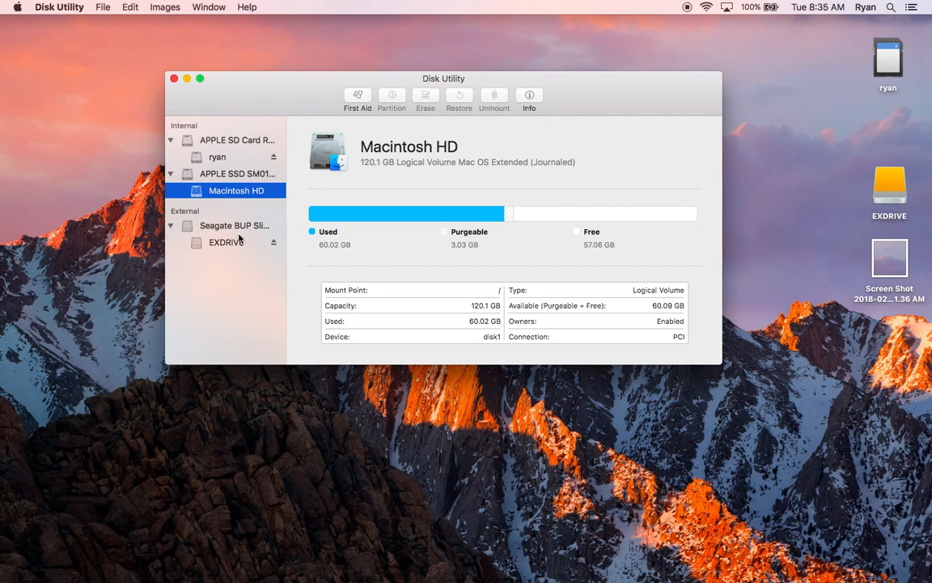
# Step: Select EXDRIVE, begin Erase, and set the format to MS-DOS (FAT) keeping the name EXDRIVE
pyautogui.click(226, 242)
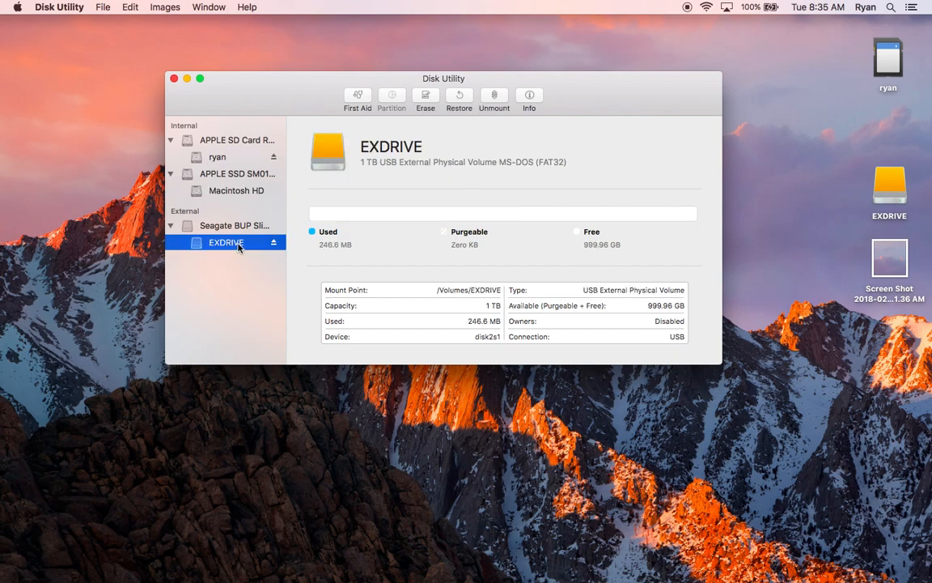
pyautogui.click(425, 97)
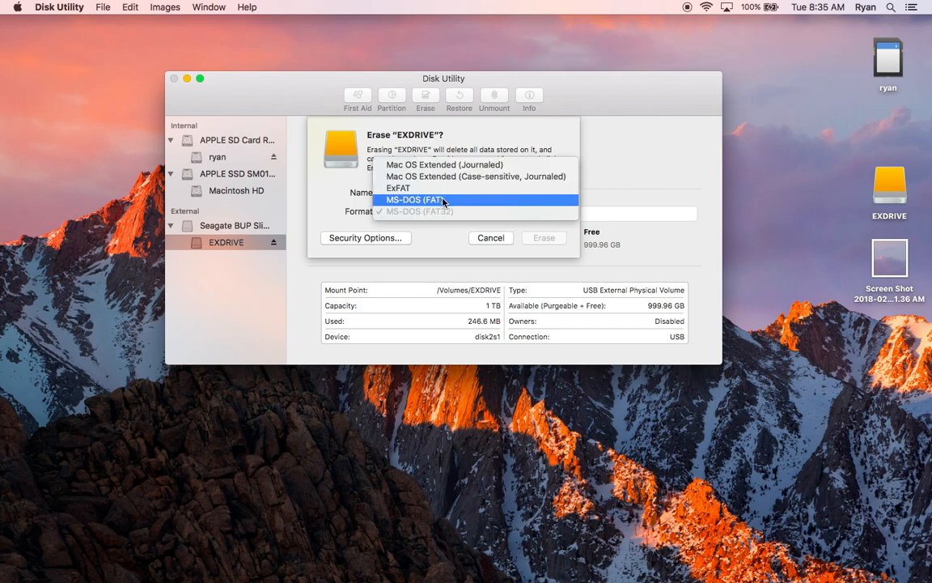
pyautogui.click(416, 200)
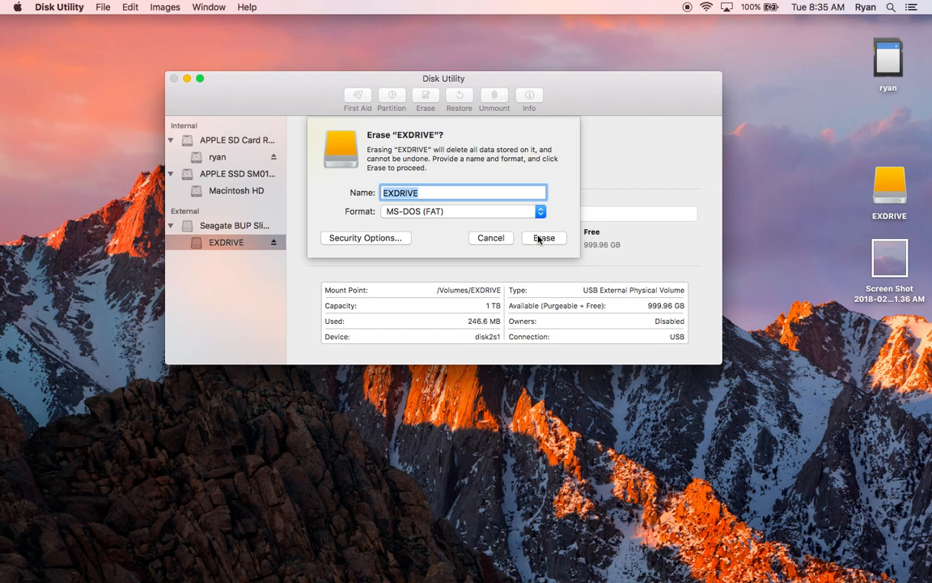
# Step: Confirm the EXDRIVE erase and choose Don't Use at the Time Machine prompt
pyautogui.click(544, 237)
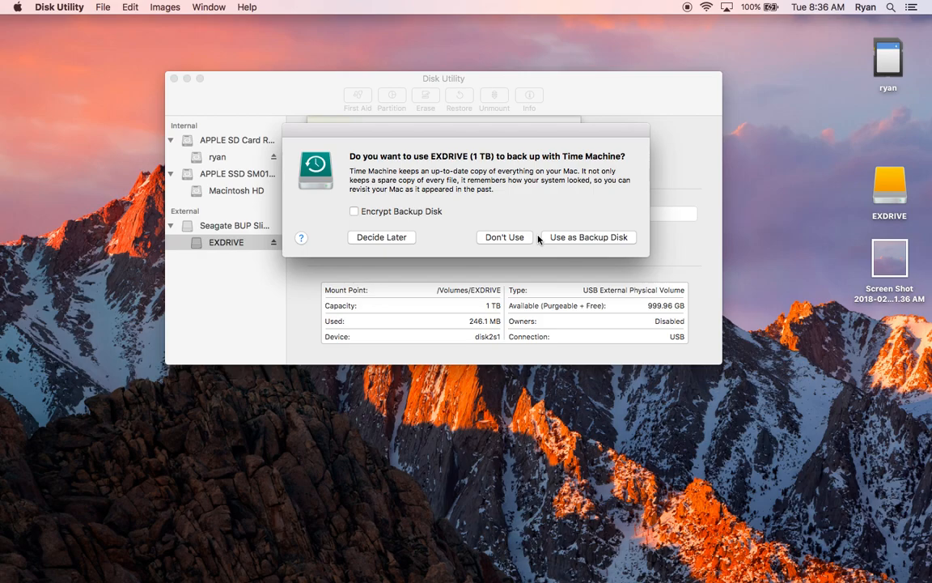
pyautogui.moveTo(500, 229)
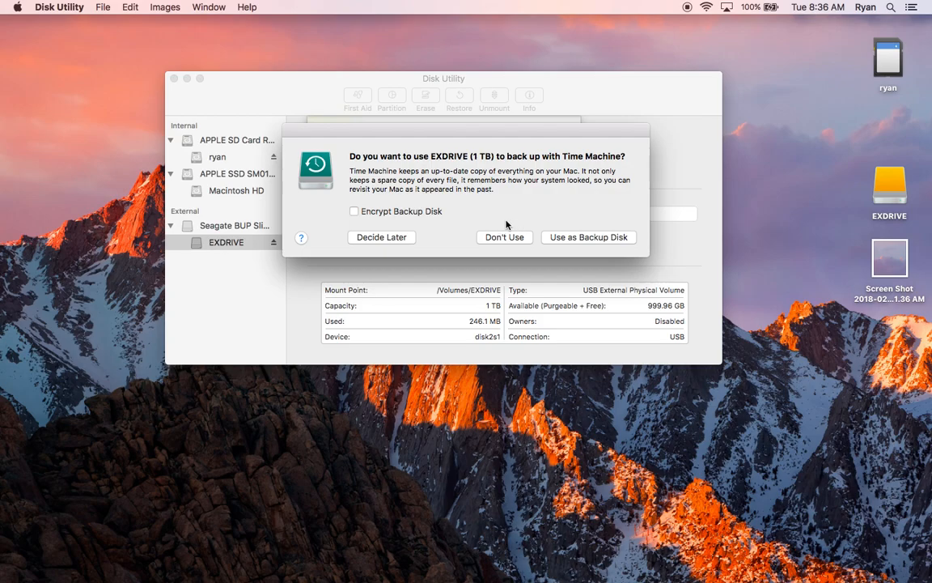
pyautogui.moveTo(504, 240)
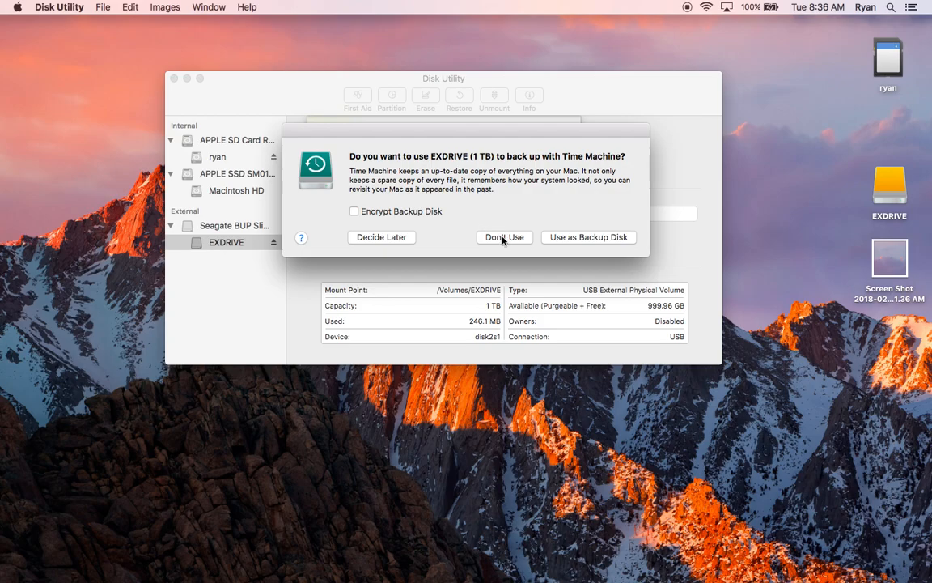
pyautogui.click(504, 237)
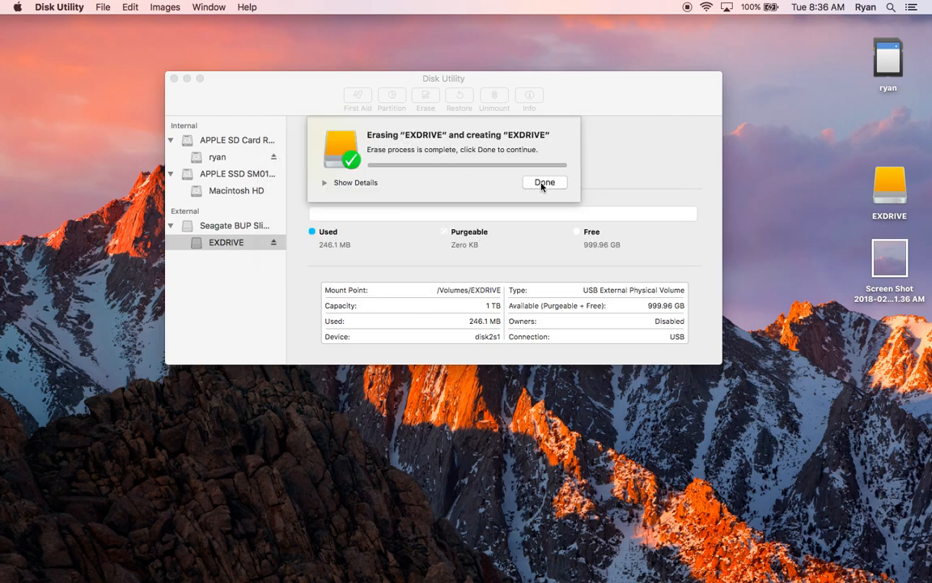
# Step: Close the completion sheet and review EXDRIVE as a 1 TB FAT32 volume with 999.96 GB free
pyautogui.click(544, 182)
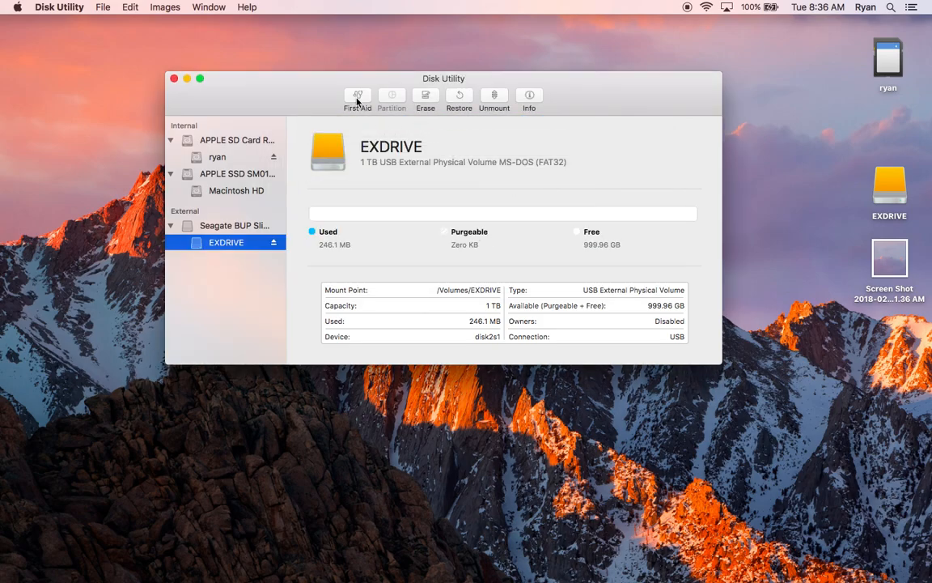
pyautogui.moveTo(365, 138)
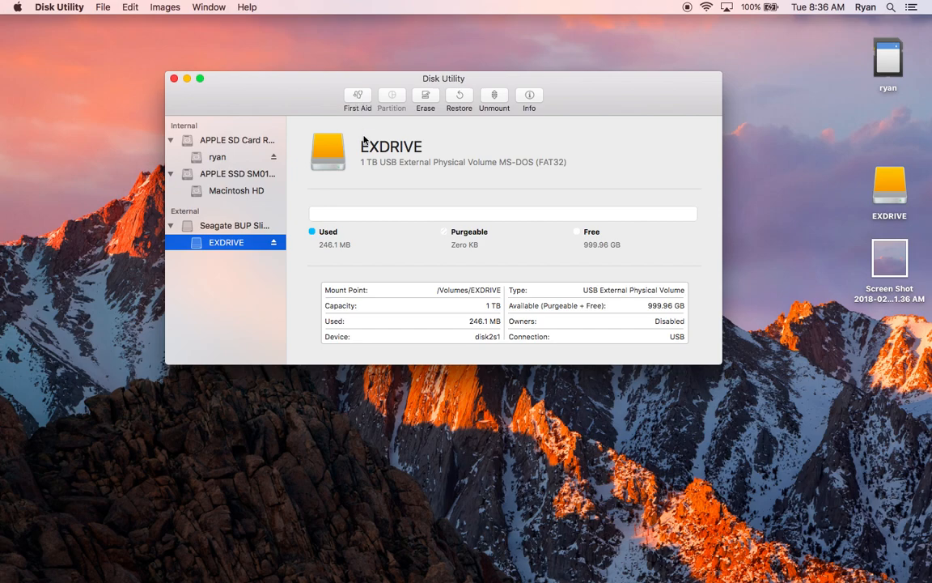
pyautogui.moveTo(449, 149)
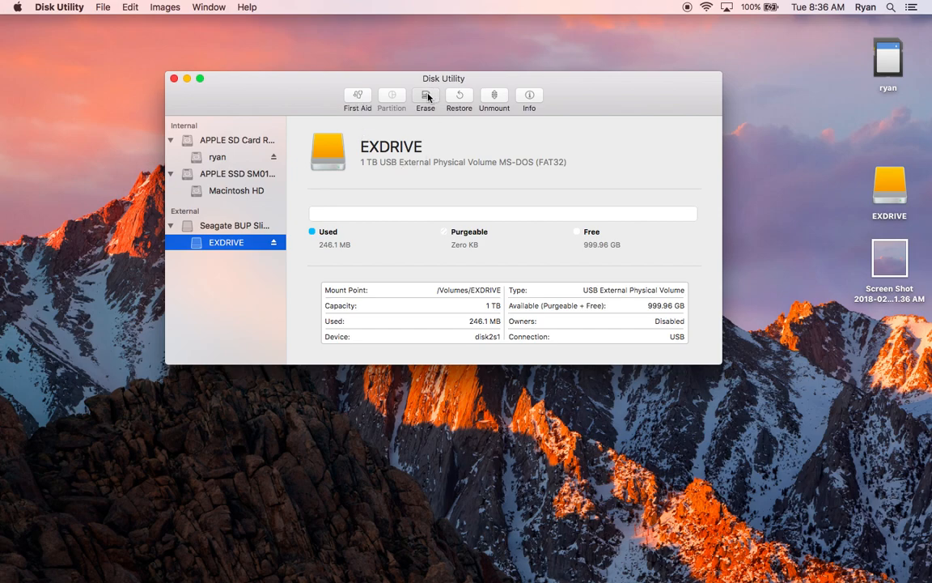
pyautogui.click(425, 96)
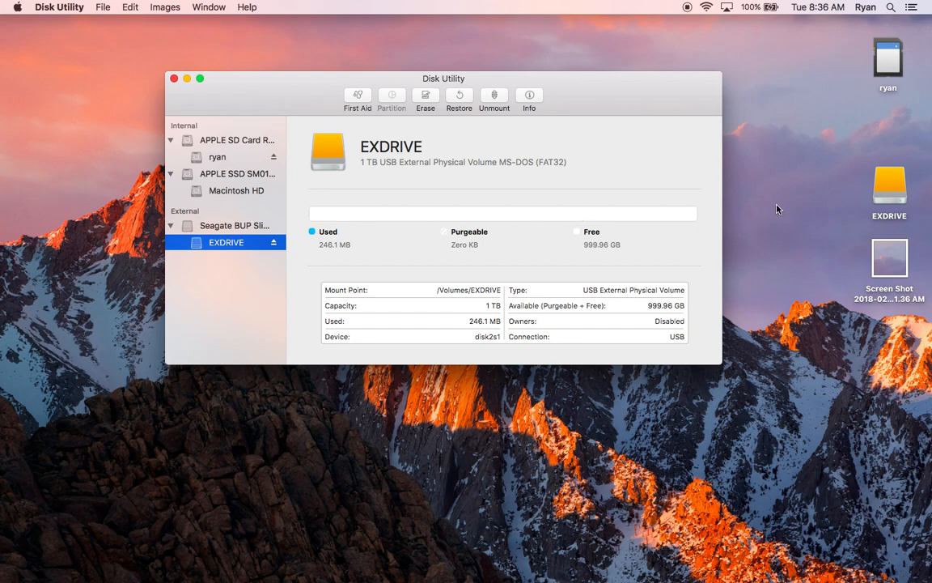
pyautogui.moveTo(527, 139)
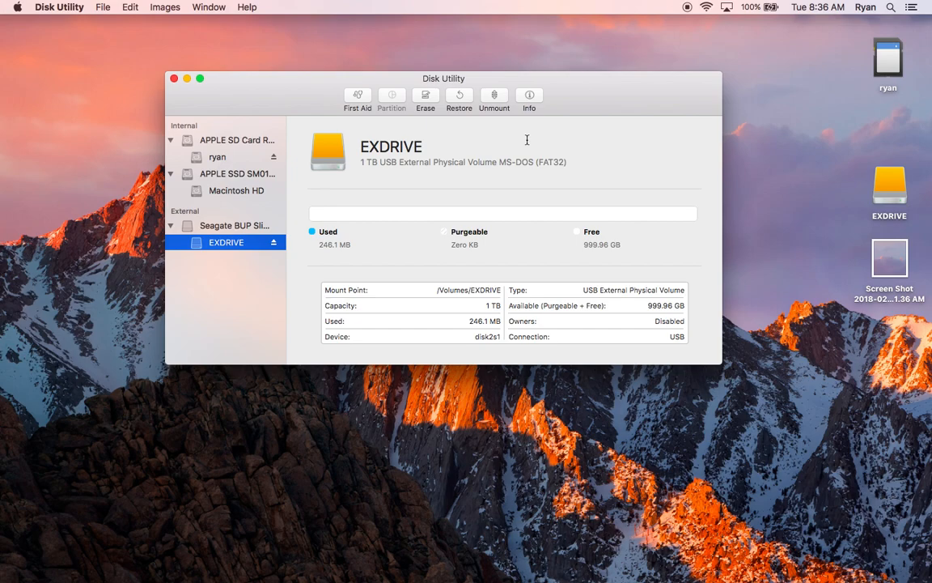
pyautogui.moveTo(455, 139)
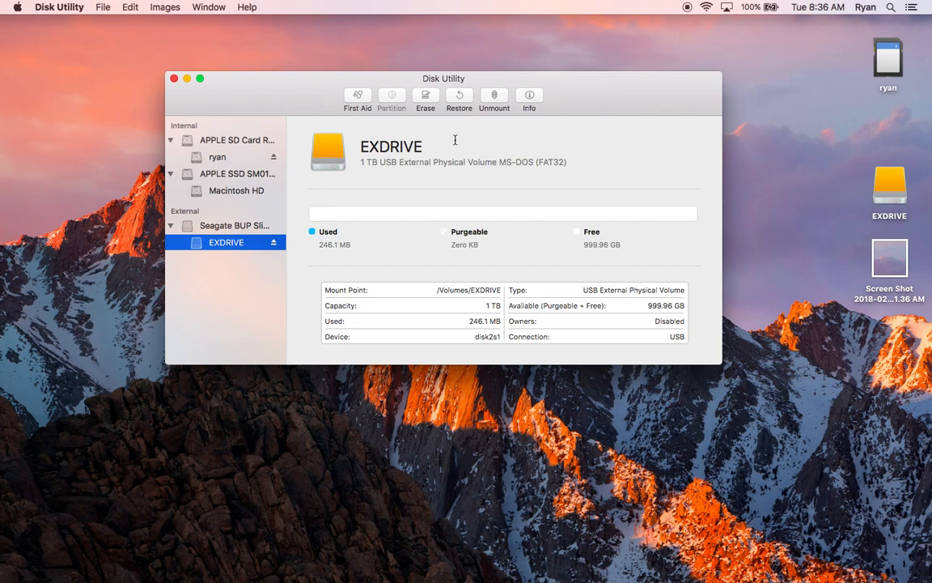
pyautogui.moveTo(449, 203)
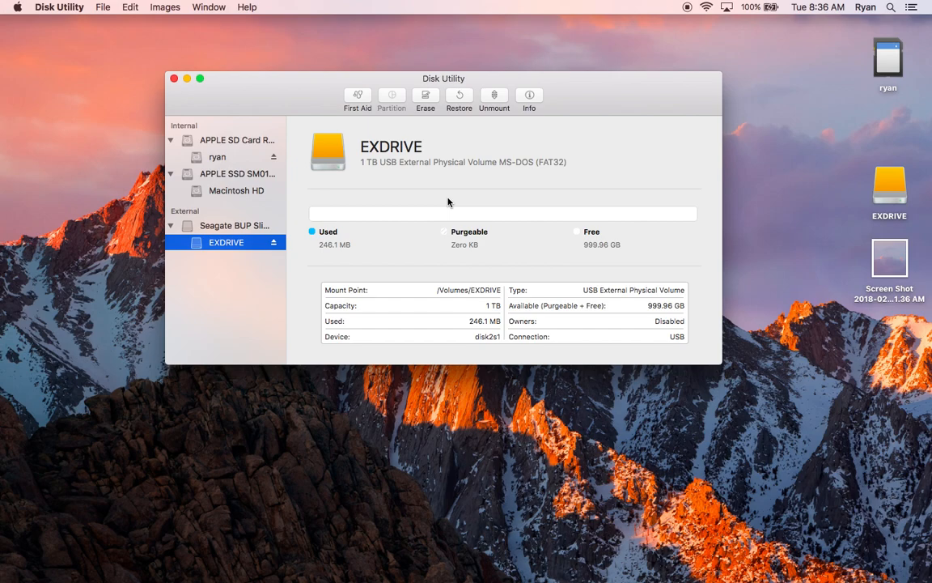
pyautogui.moveTo(437, 189)
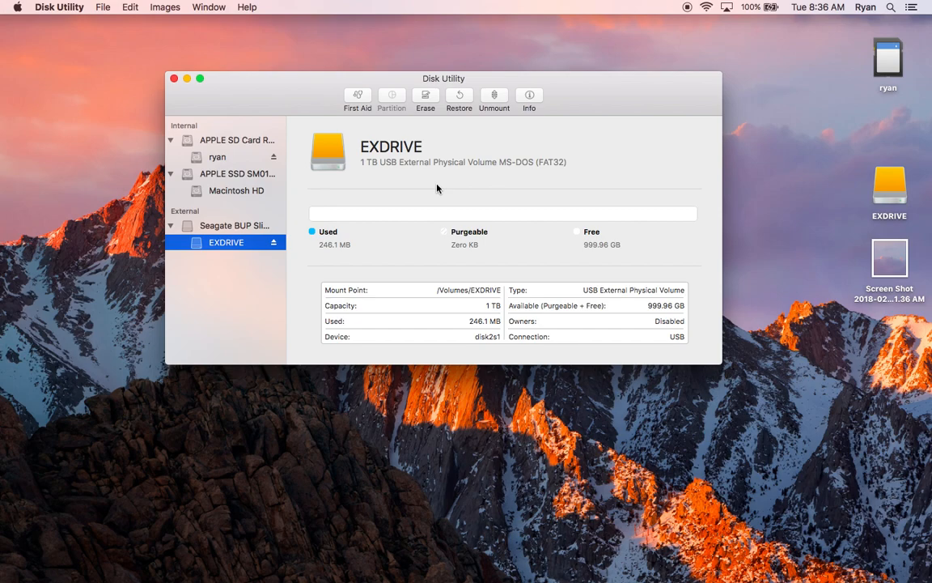
pyautogui.moveTo(667, 18)
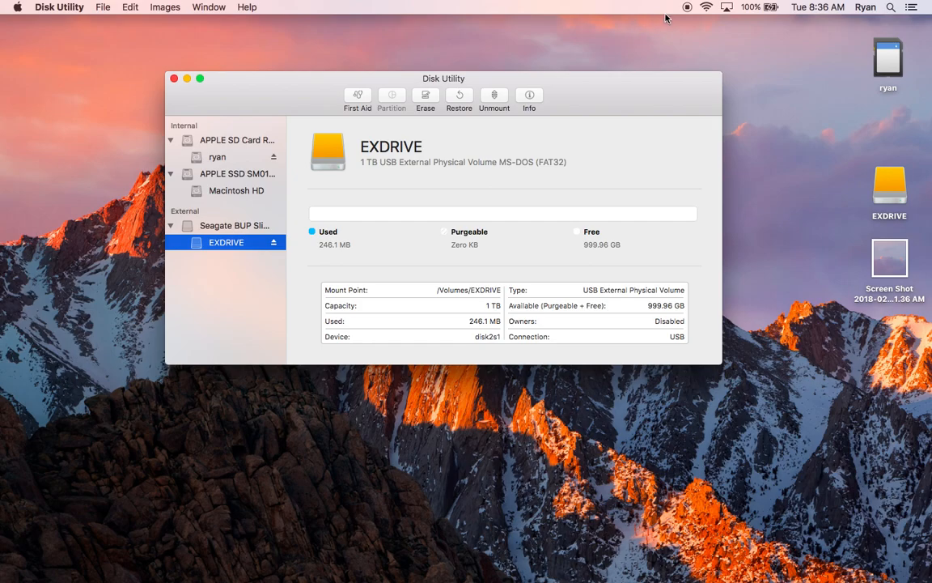